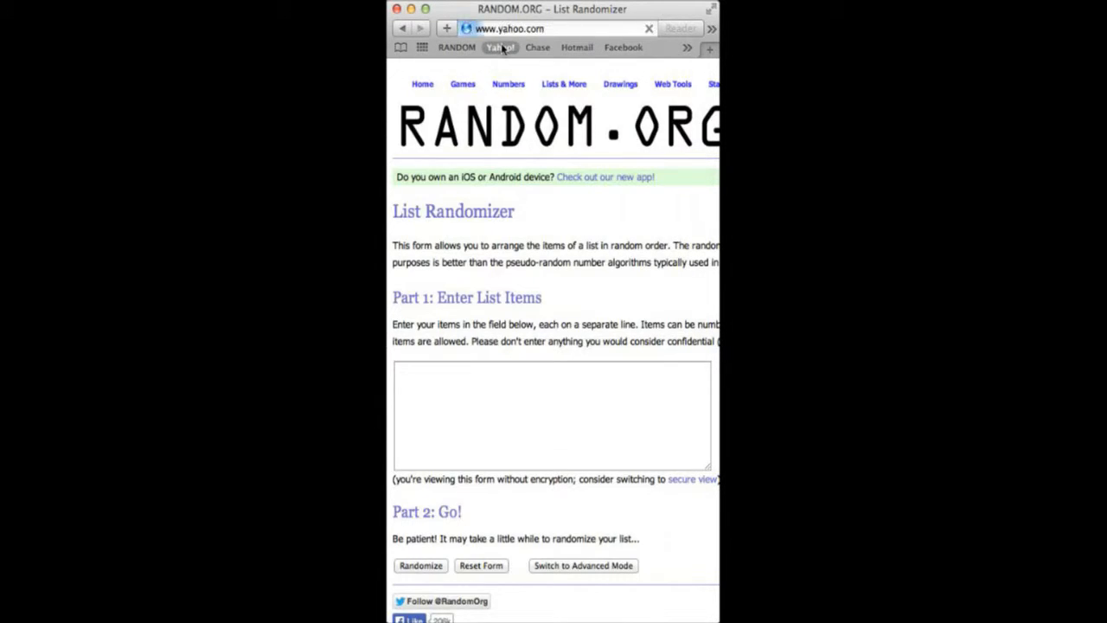
Step: Paste the NFL team names into the List Randomizer's Part 1 entry field
left_click(499, 47)
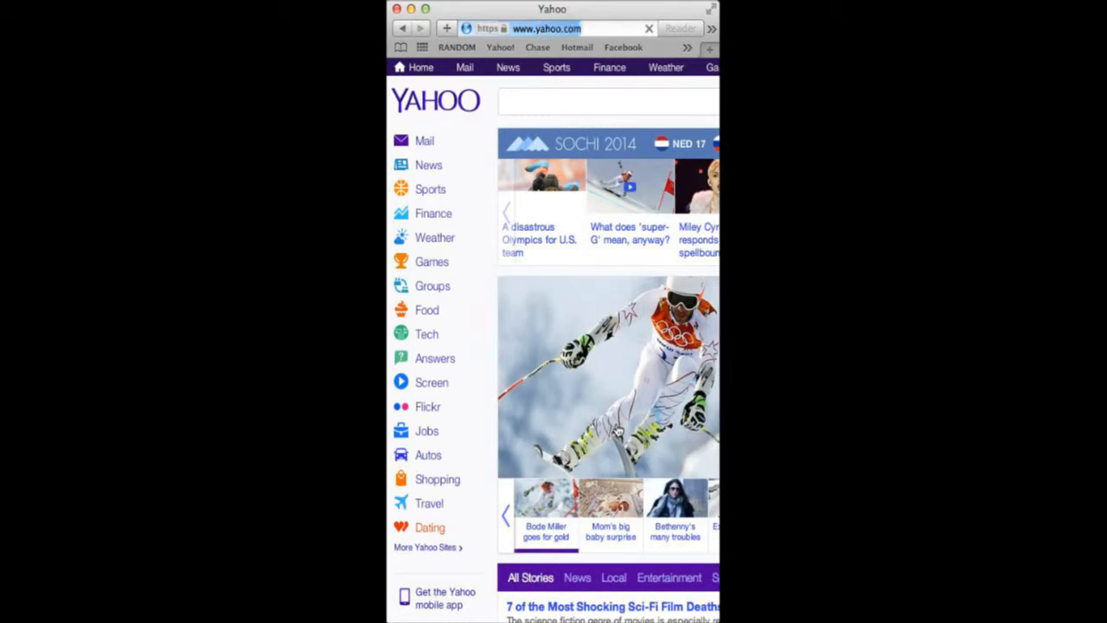
scroll("down", 3)
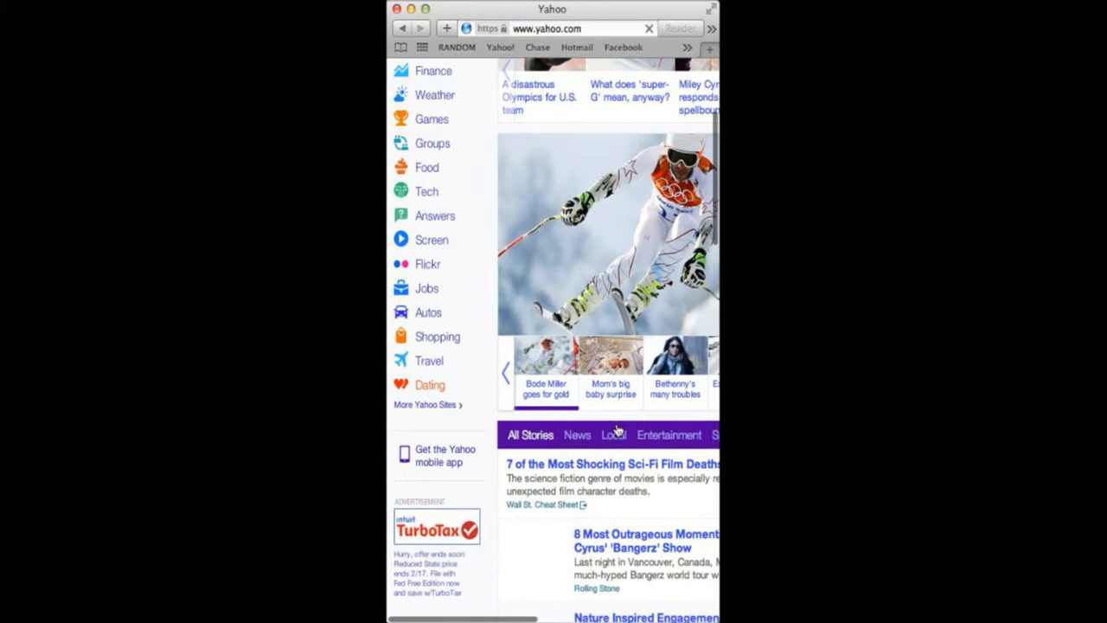
left_click(457, 46)
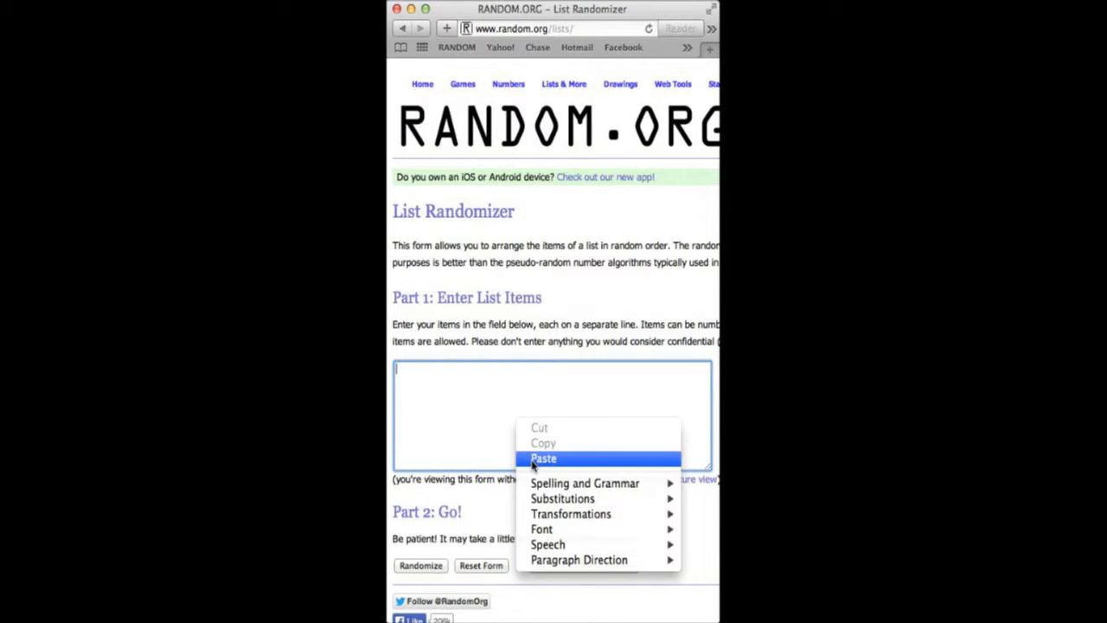
left_click(543, 457)
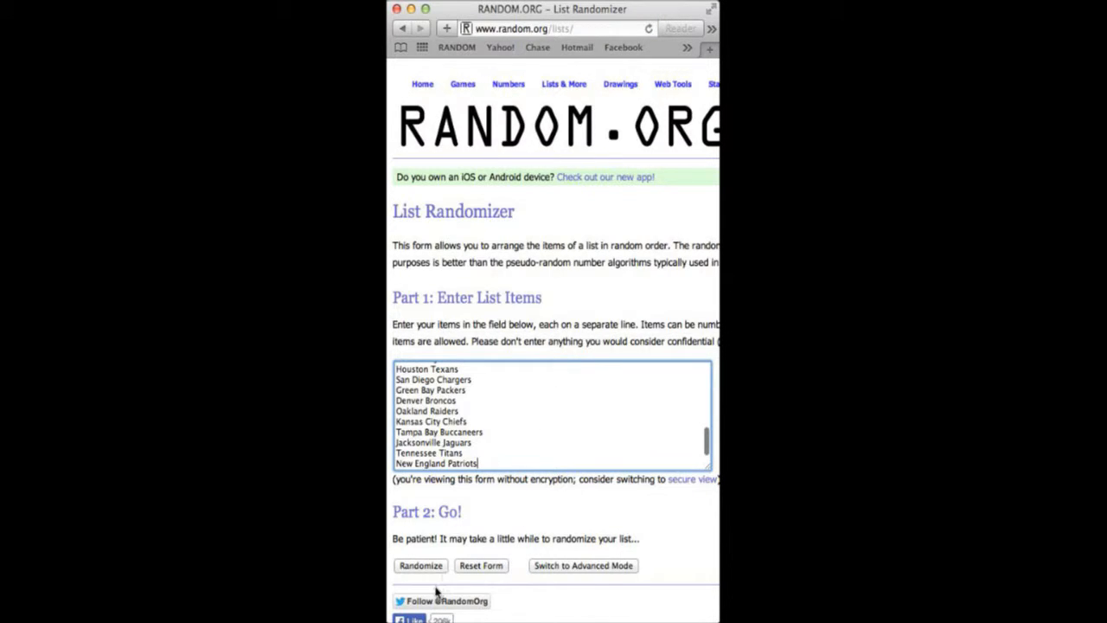
Step: Randomize the 32 team names, then shuffle them a second time with Again!
left_click(420, 564)
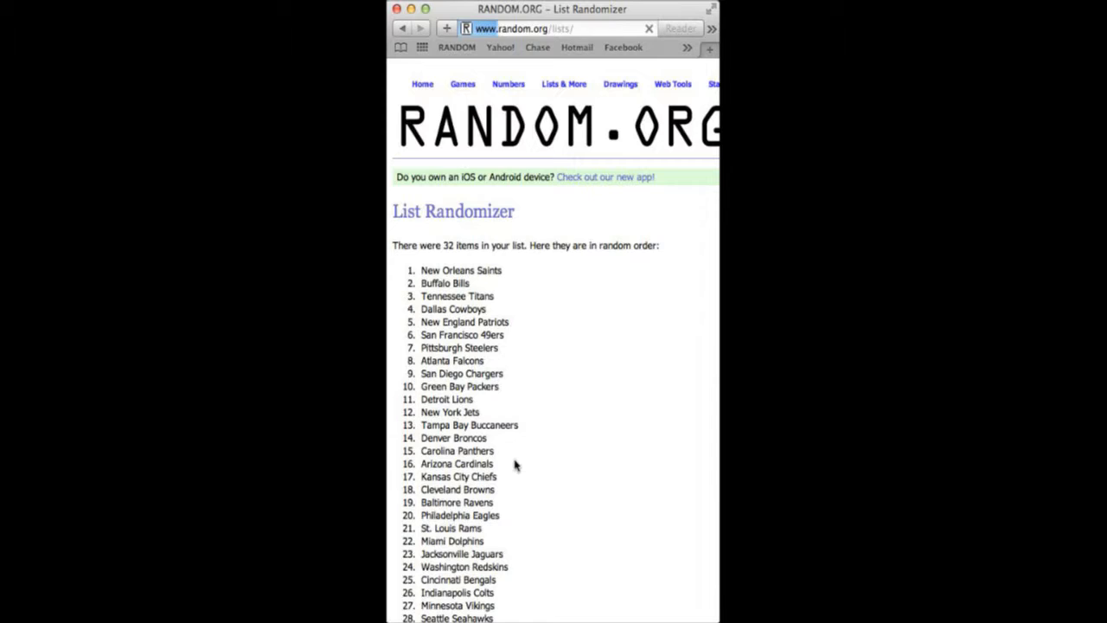
scroll("down", 3)
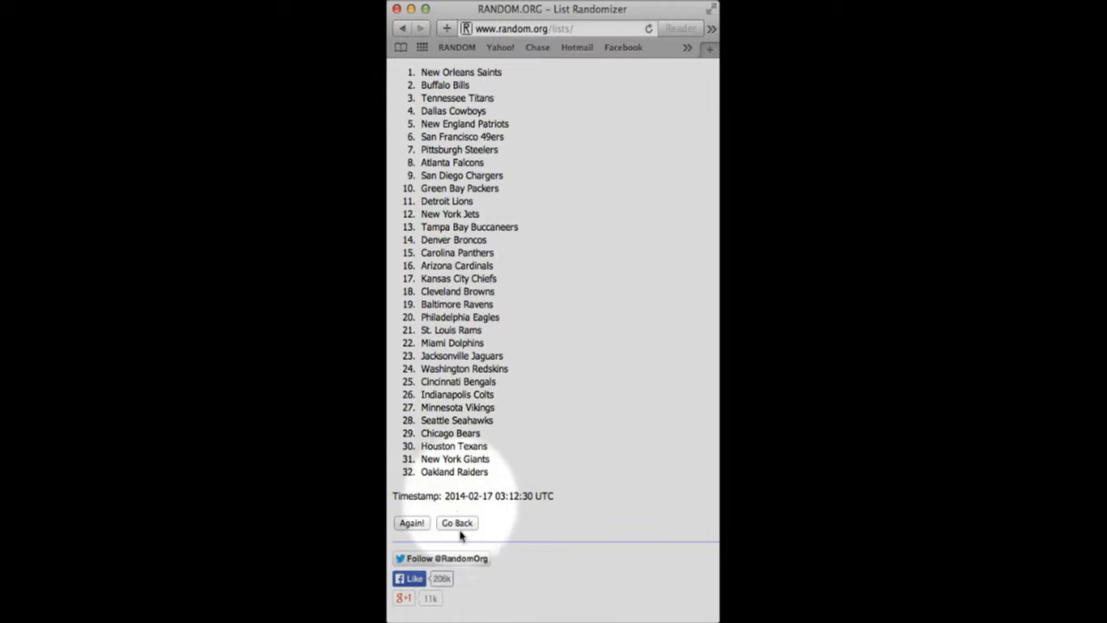
mouse_move(517, 502)
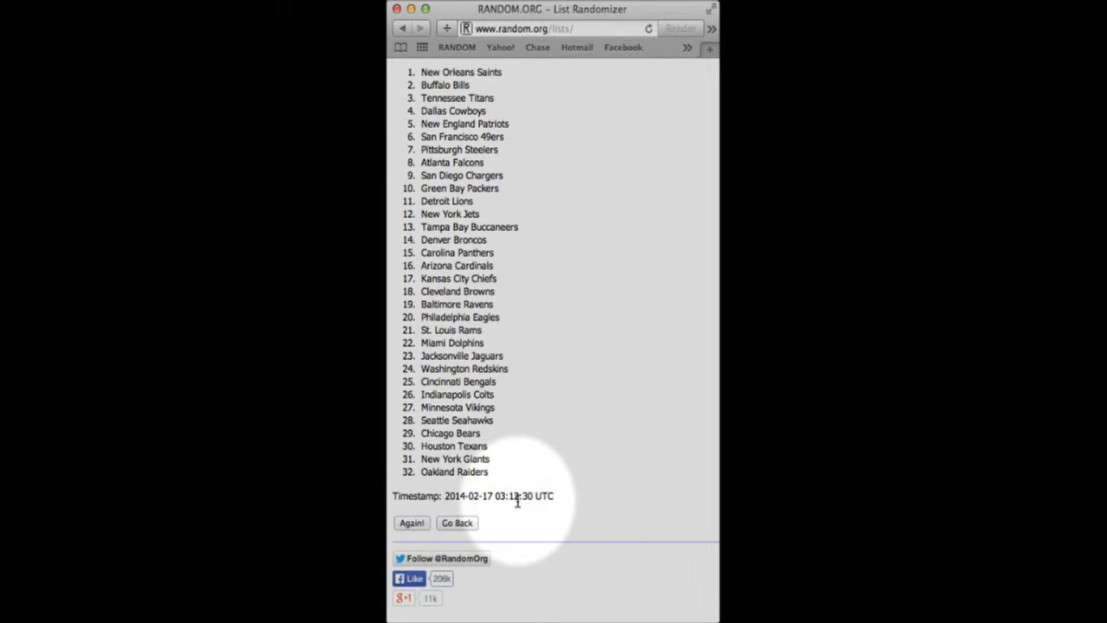
left_click(411, 523)
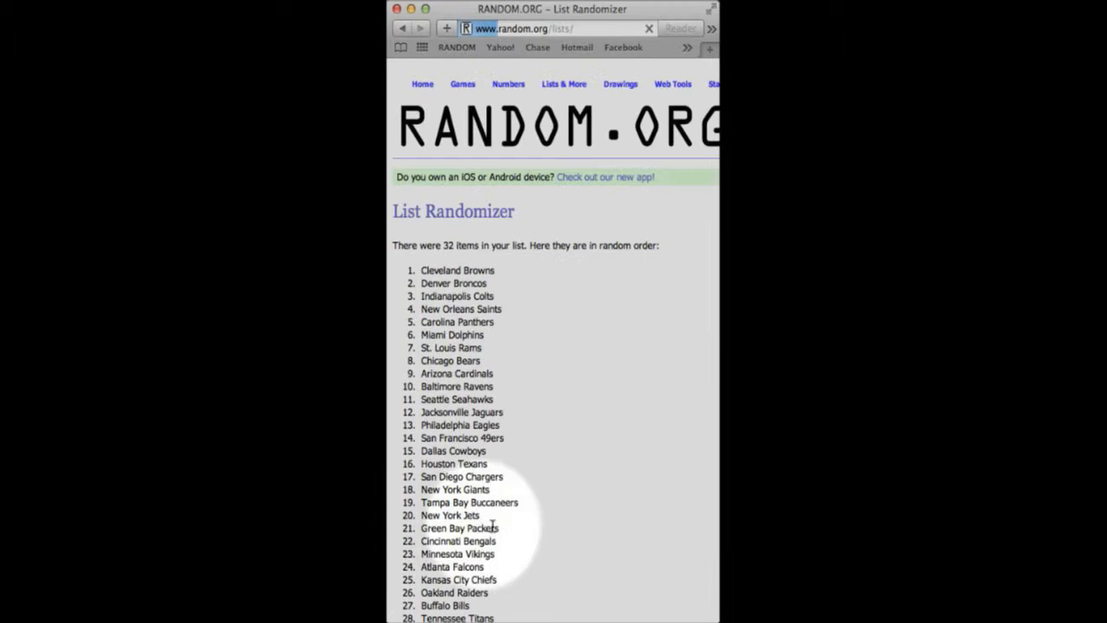
scroll("down", 3)
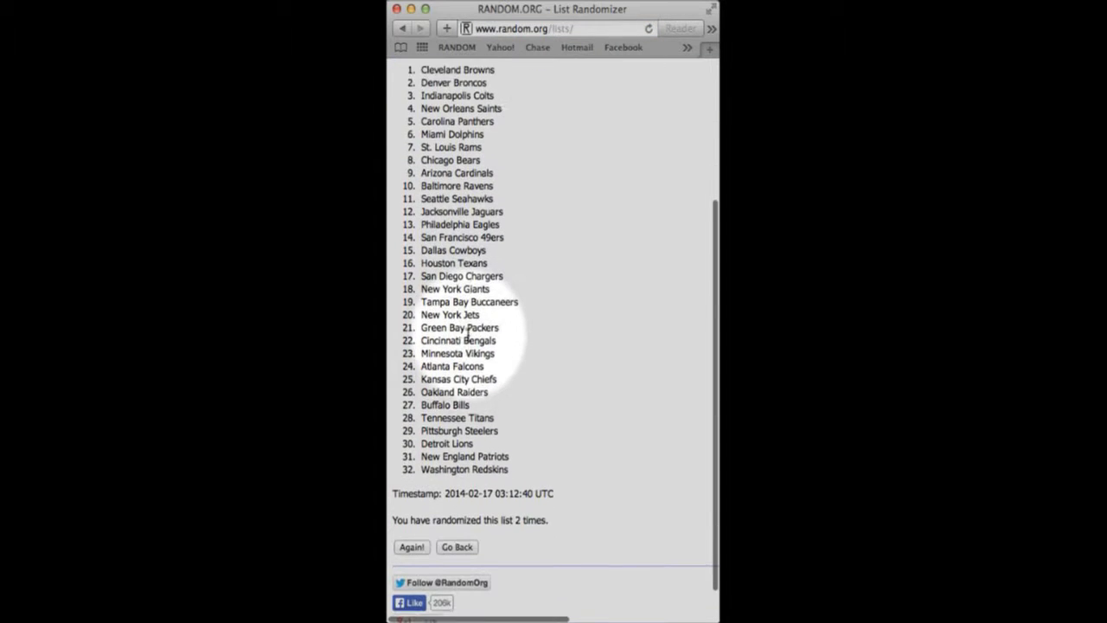
scroll("down", 3)
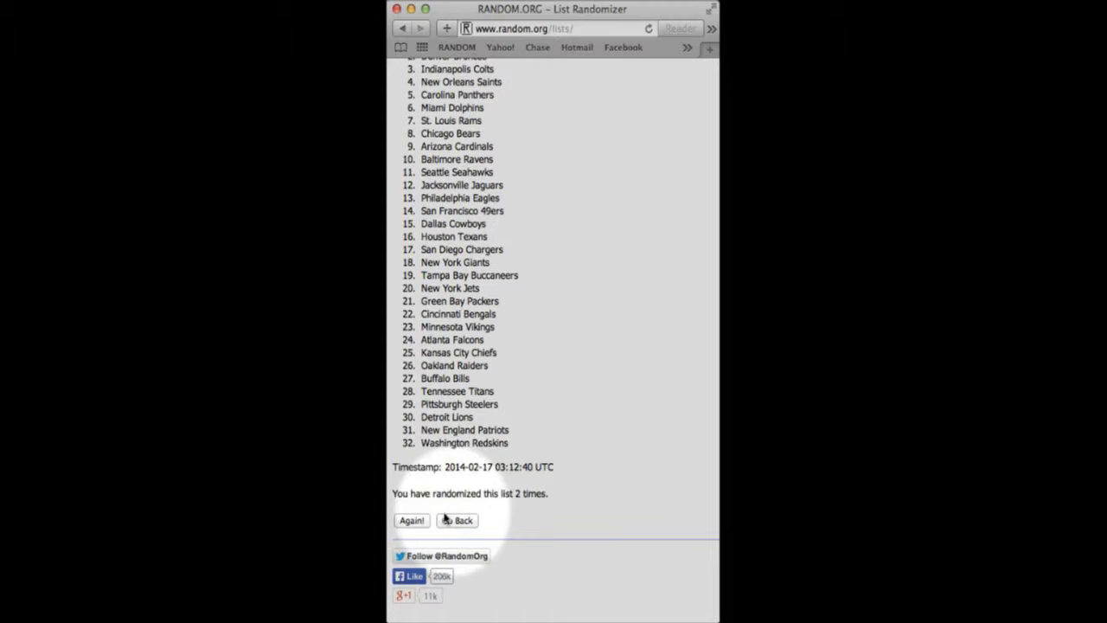
Step: Shuffle a third and fourth time, ending New York Giants first, New England Patriots last
left_click(412, 518)
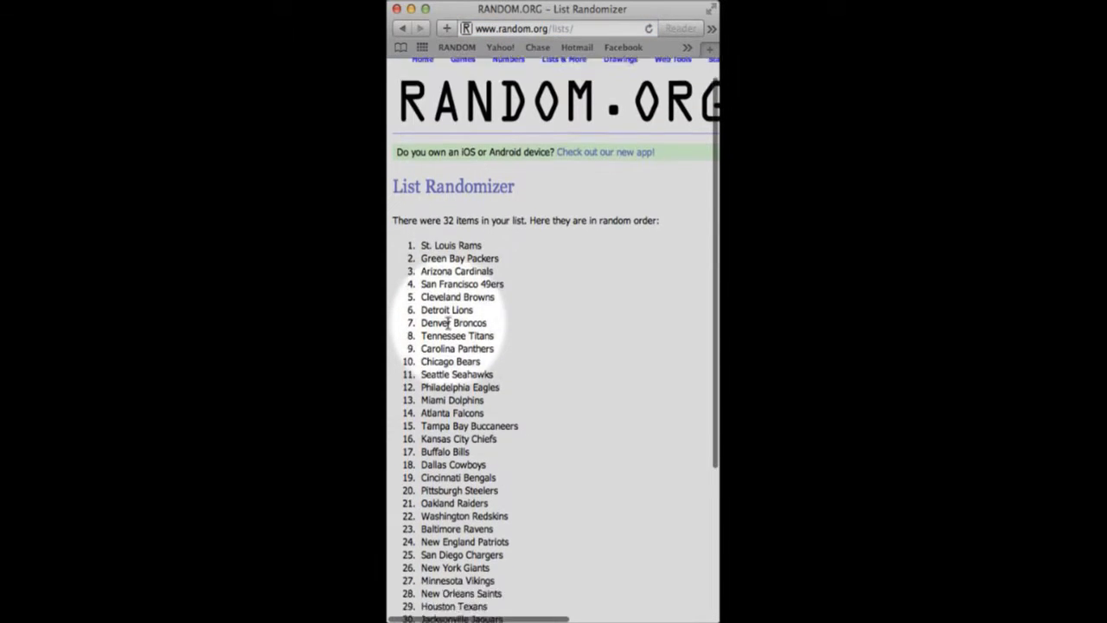
scroll("down", 3)
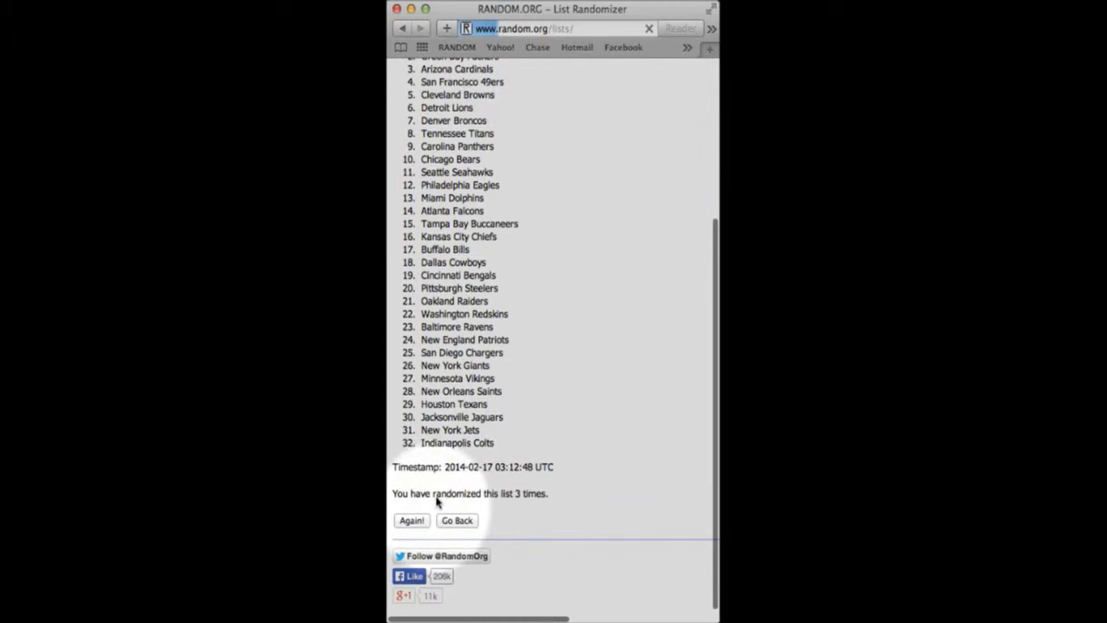
left_click(412, 519)
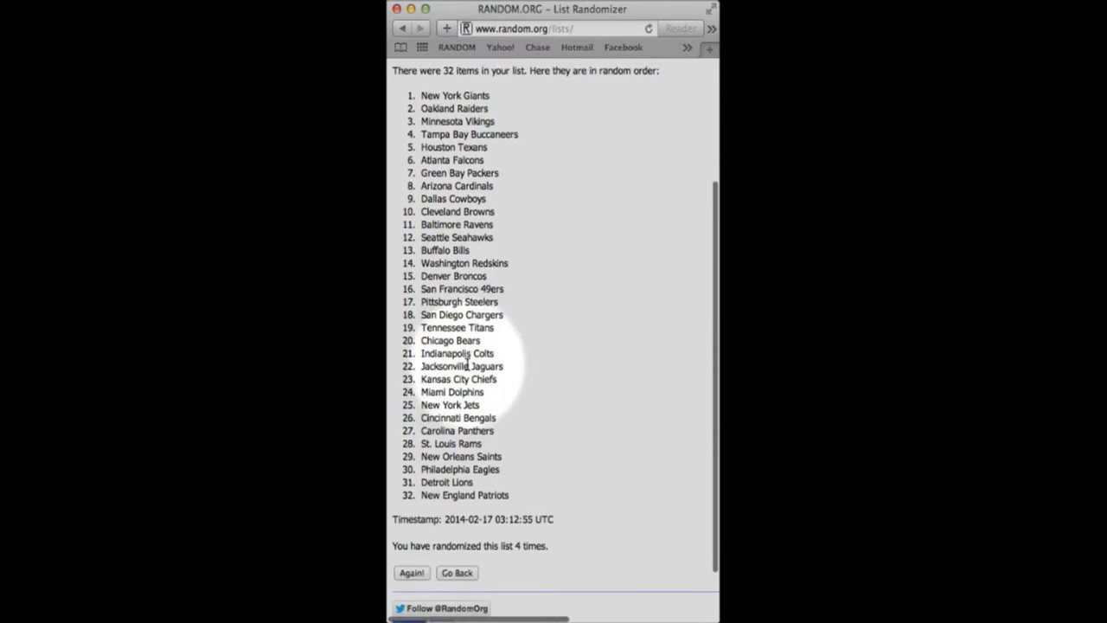
scroll("down", 3)
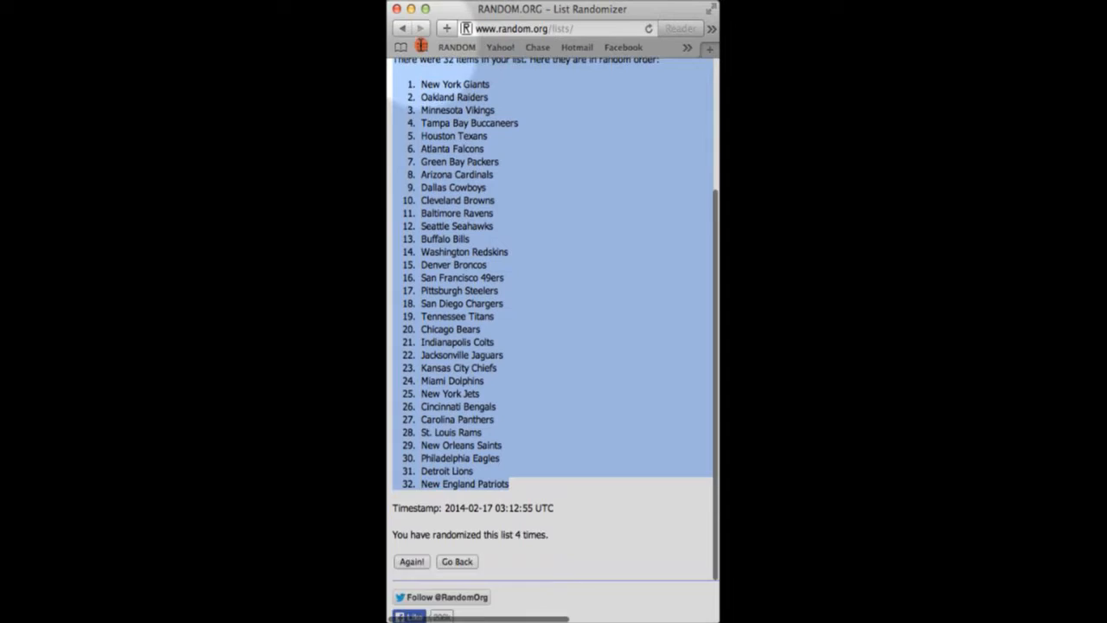
scroll("up", 3)
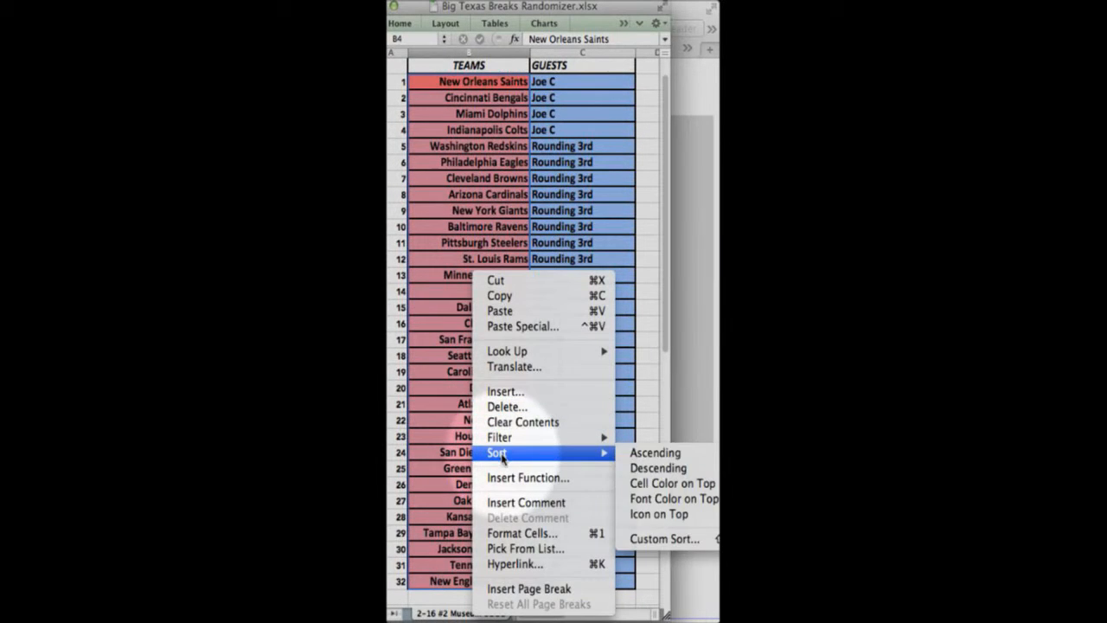
Step: Place the shuffled team order in the TEAMS column and copy the GUESTS cells C1:C32
left_click(654, 454)
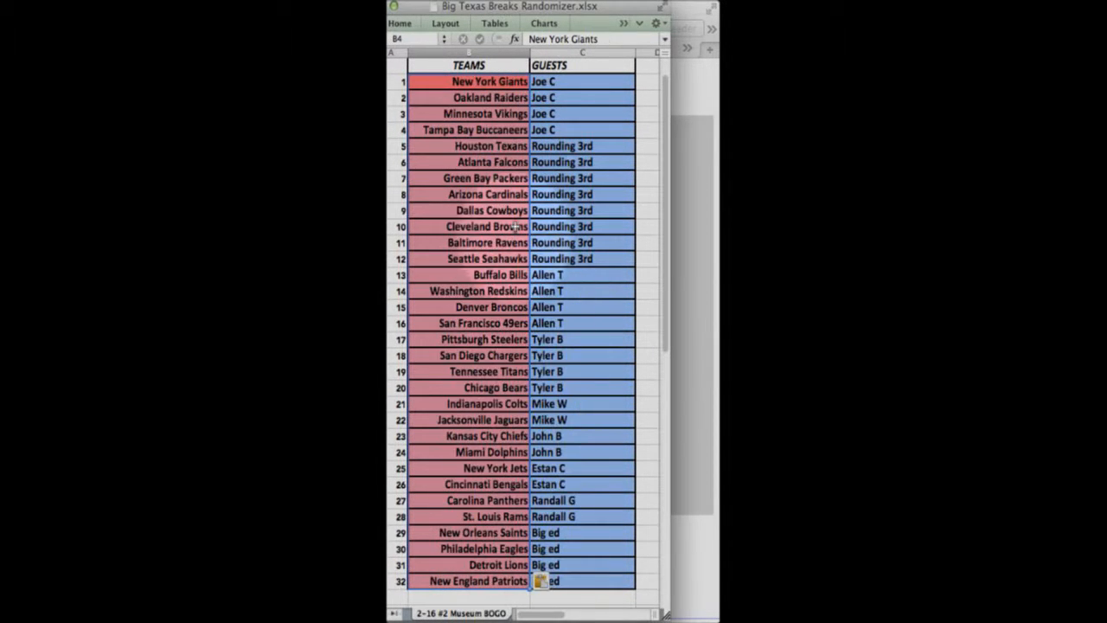
left_click(411, 7)
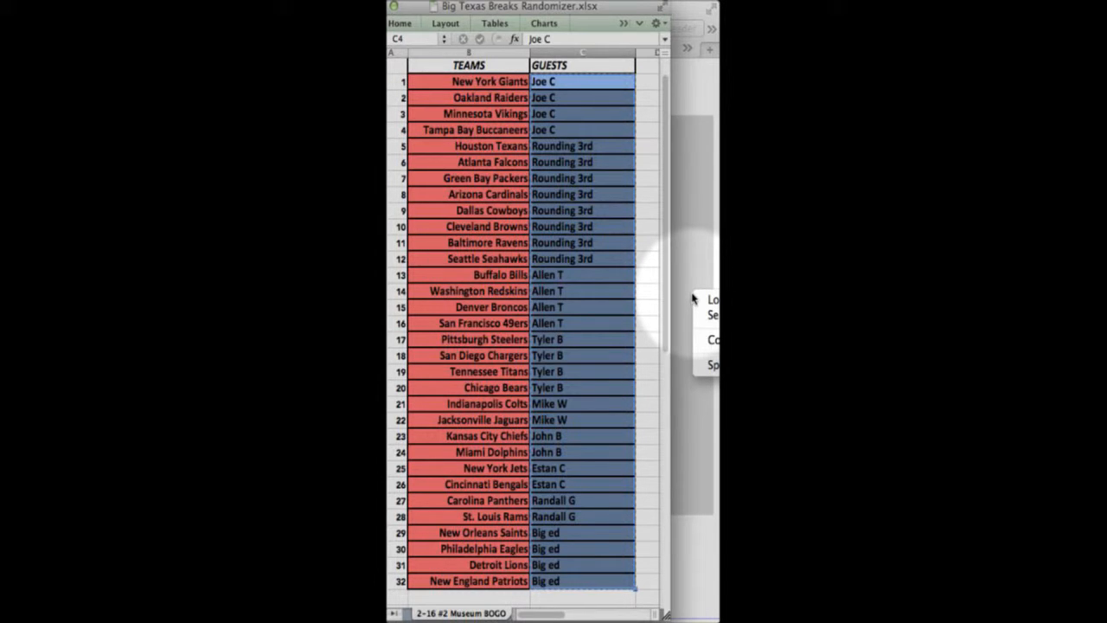
left_click(581, 81)
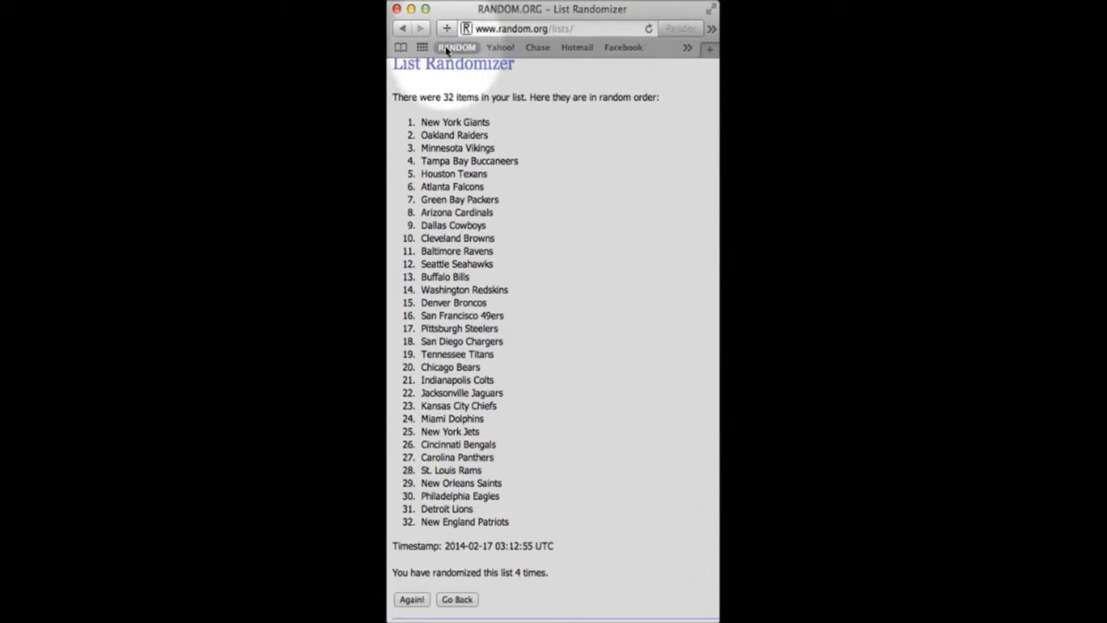
Step: Paste the 32 guest names into the empty list field and randomize them once
right_click(522, 398)
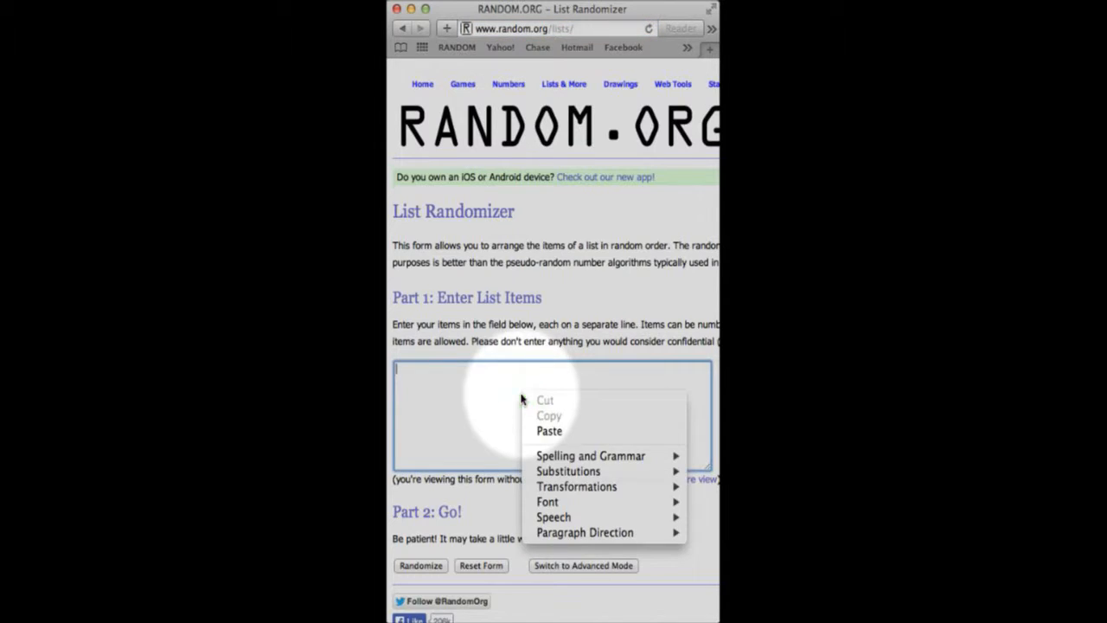
left_click(550, 431)
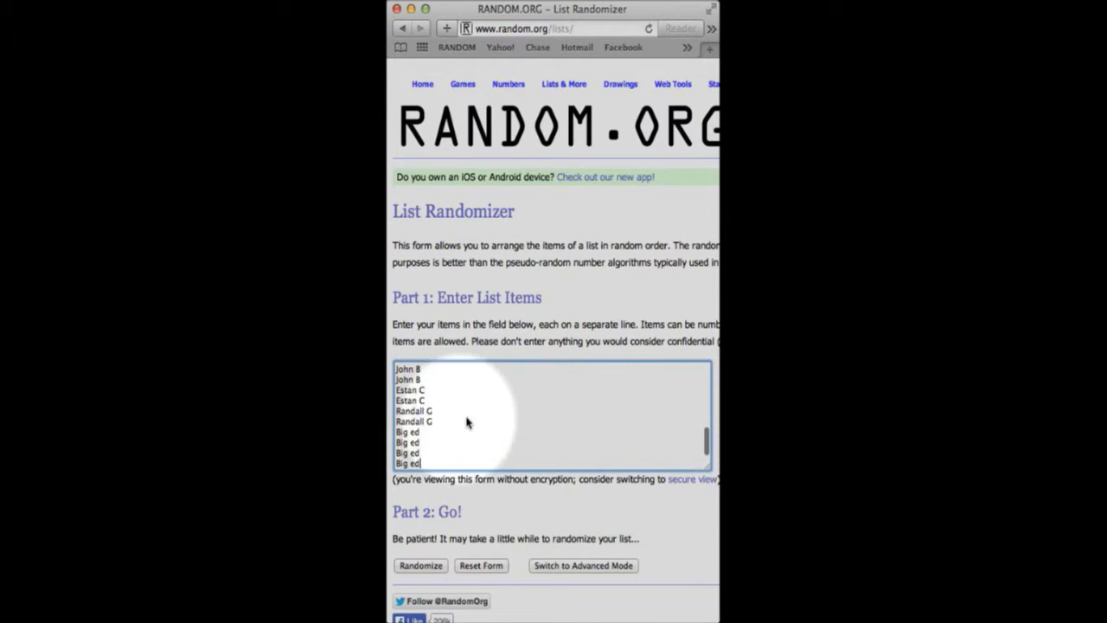
left_click(420, 564)
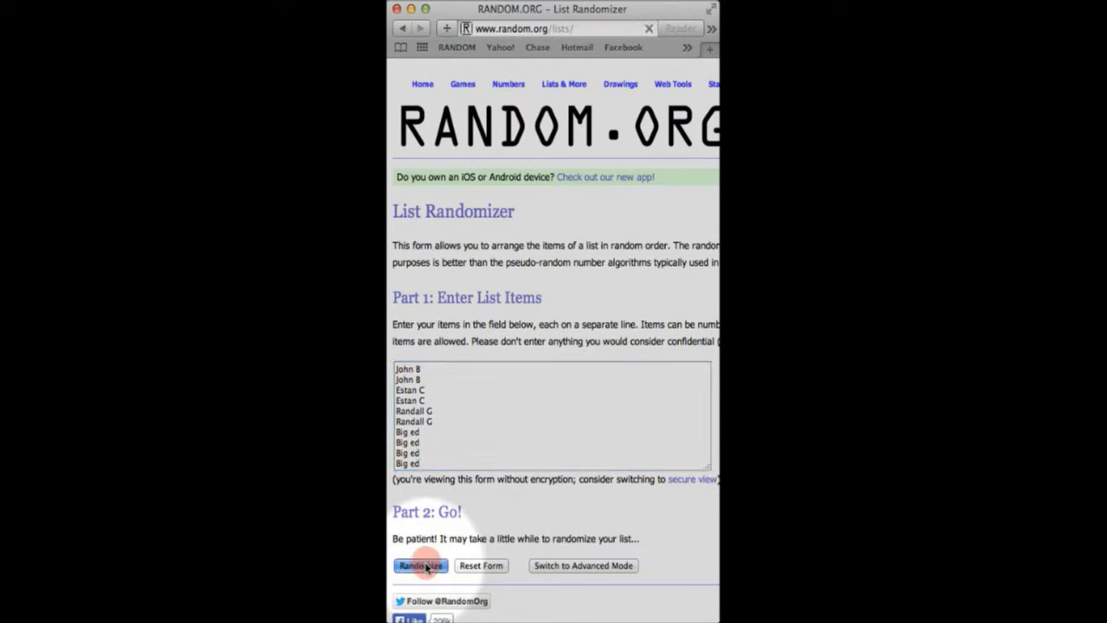
left_click(421, 564)
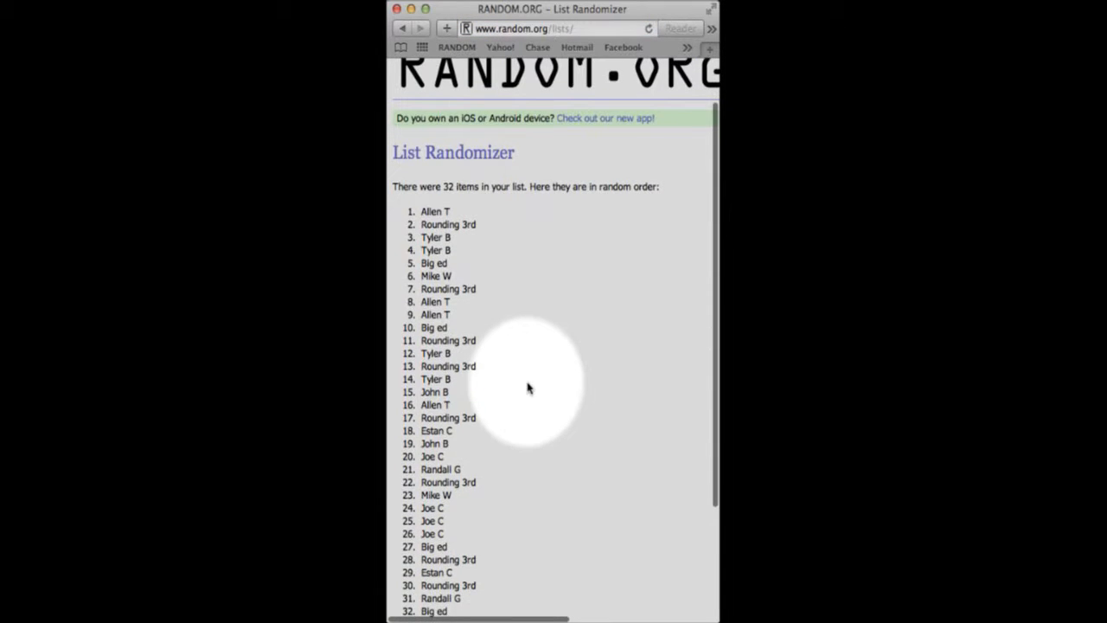
right_click(439, 500)
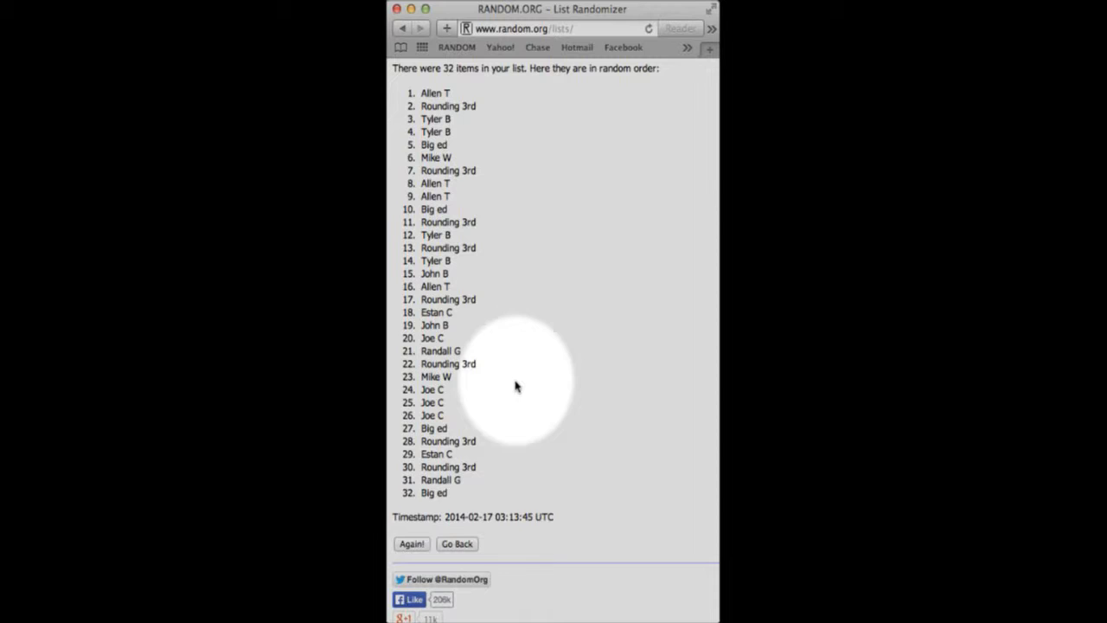
Step: Shuffle the guest names three more times until it reports randomized 4 times
left_click(411, 543)
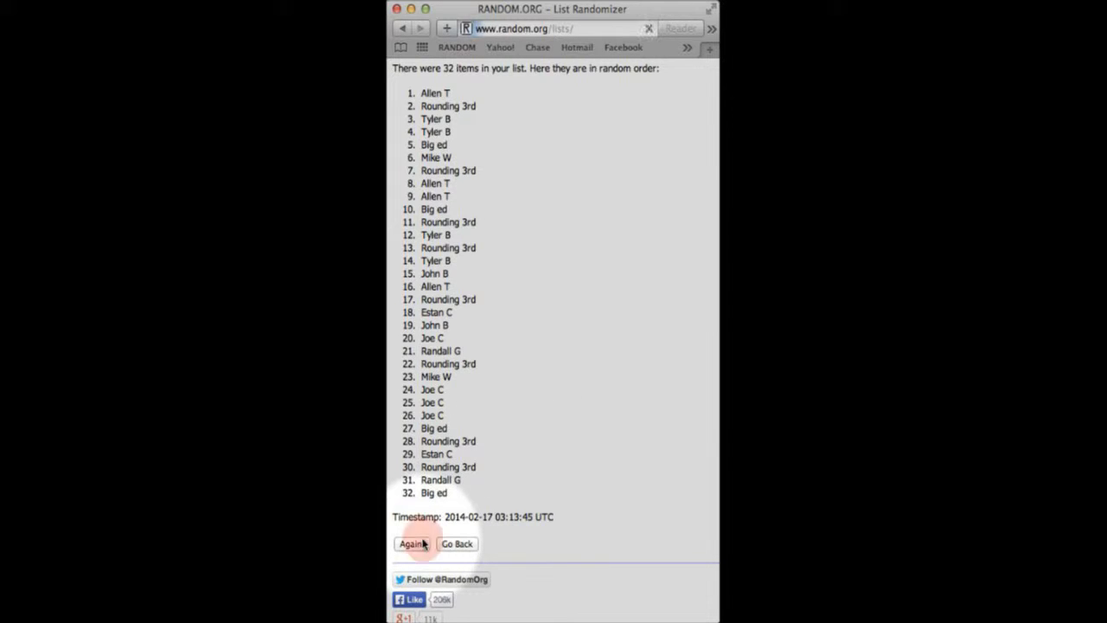
left_click(412, 543)
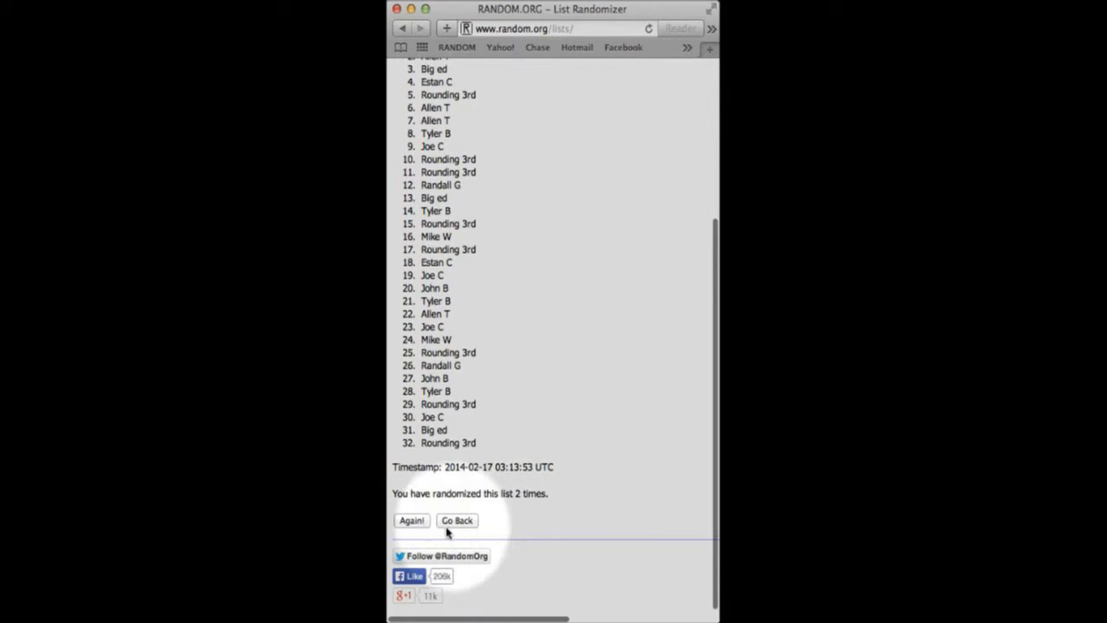
left_click(411, 519)
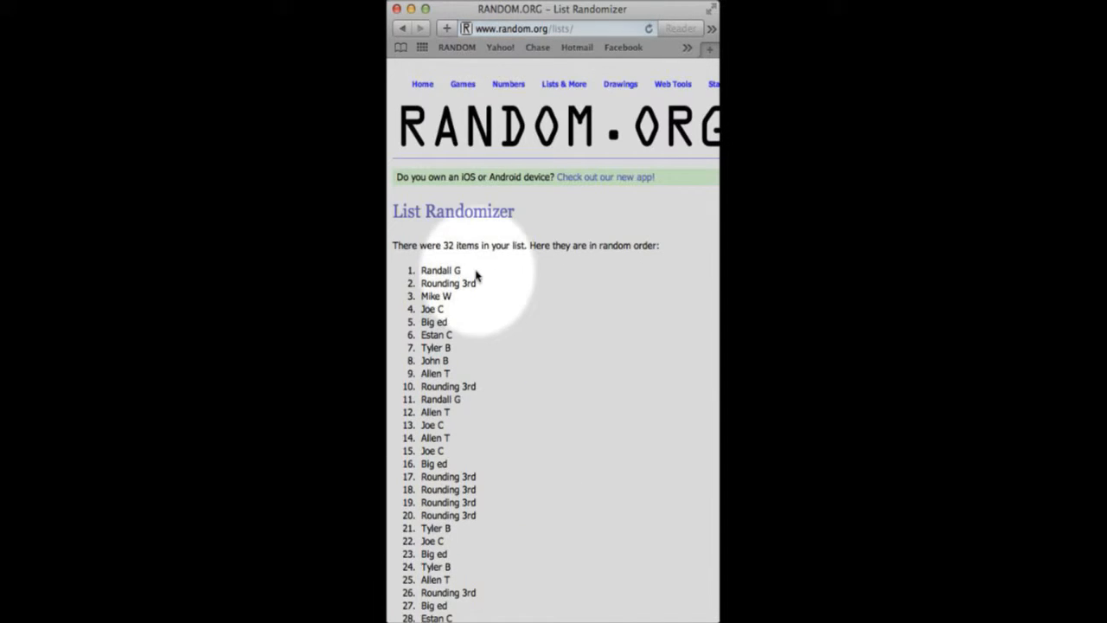
scroll("down", 3)
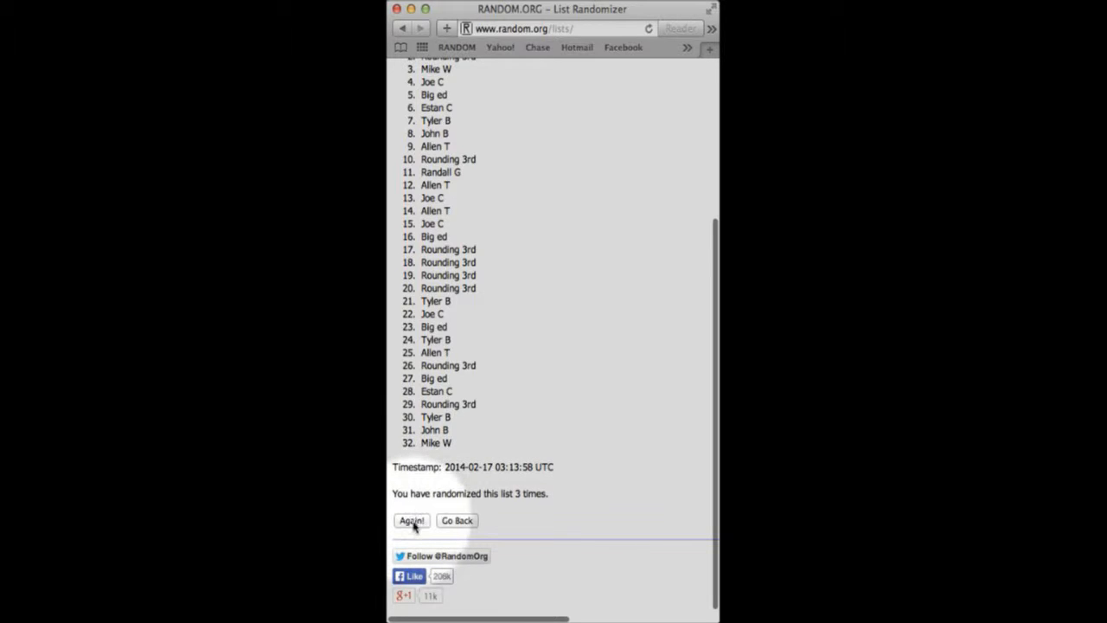
left_click(412, 519)
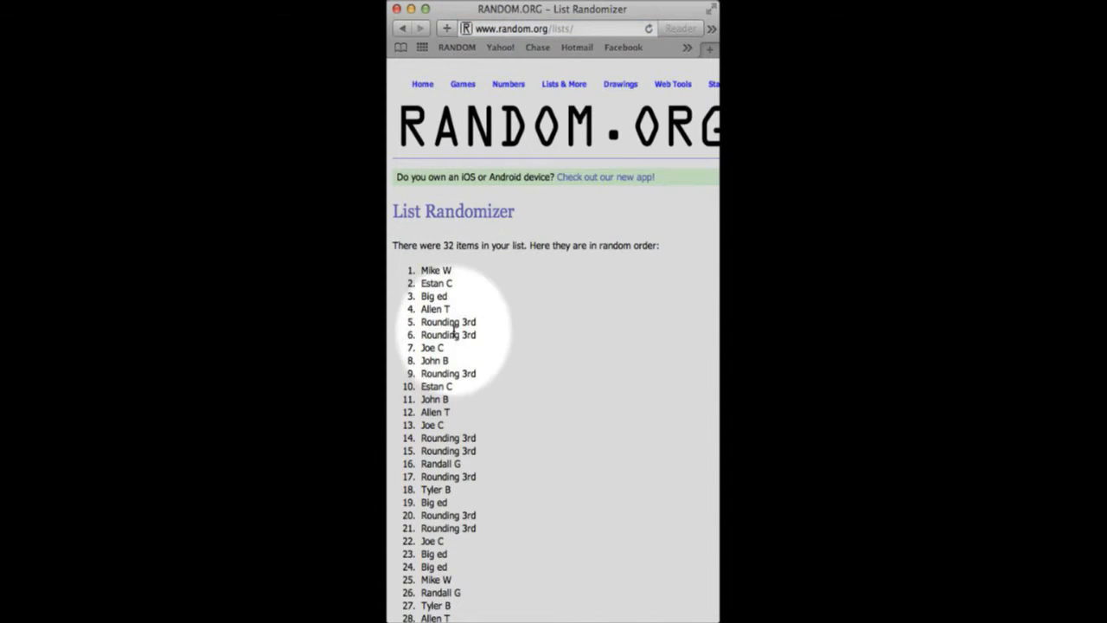
scroll("down", 3)
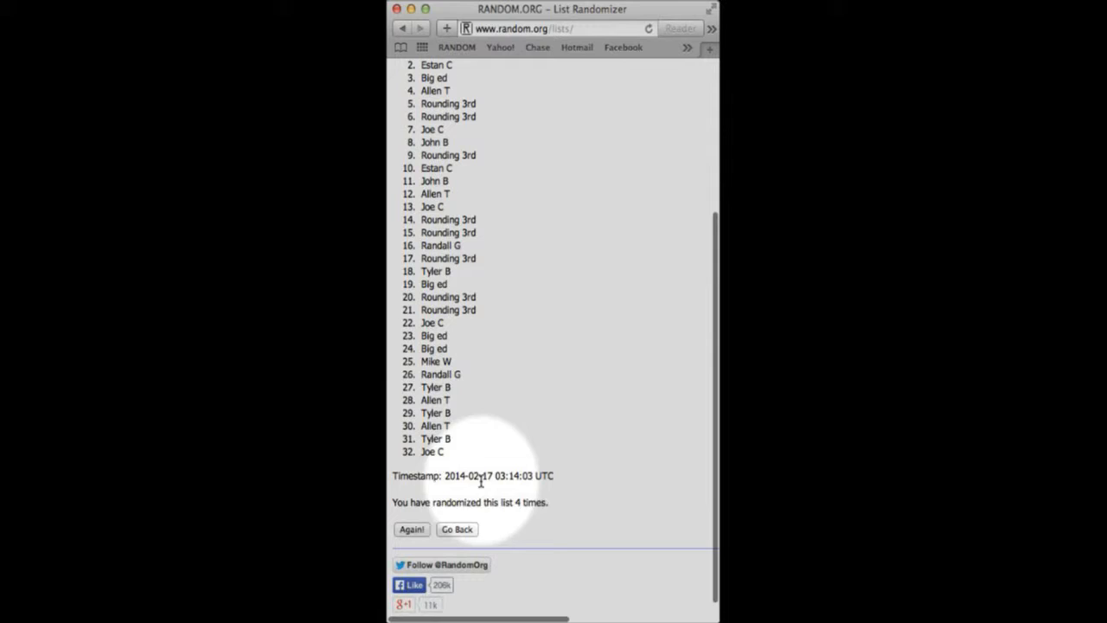
mouse_move(533, 502)
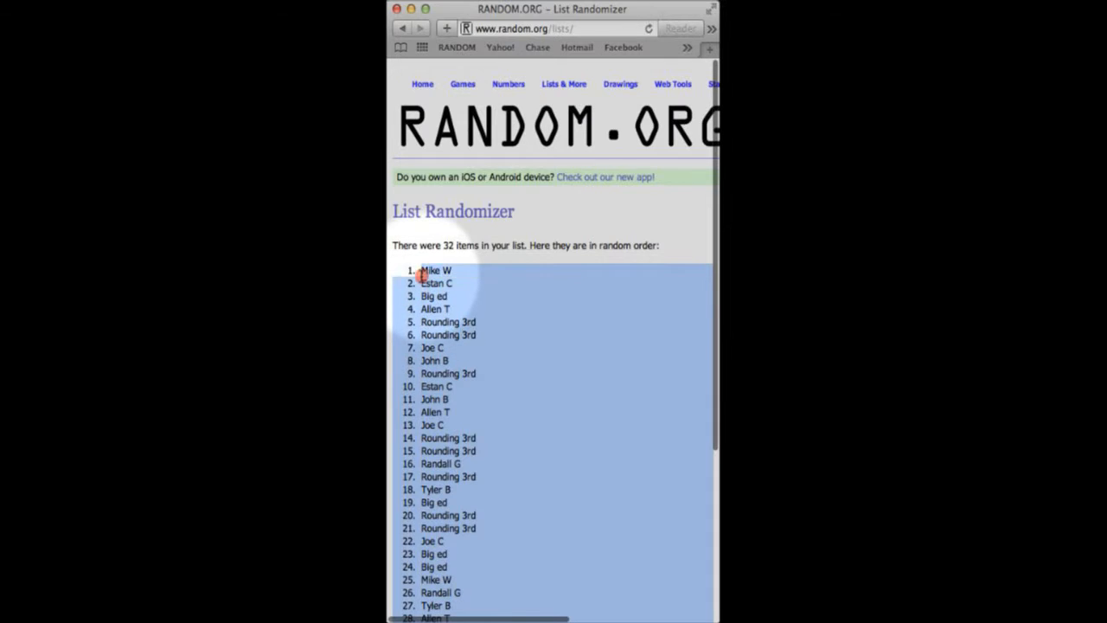
right_click(436, 270)
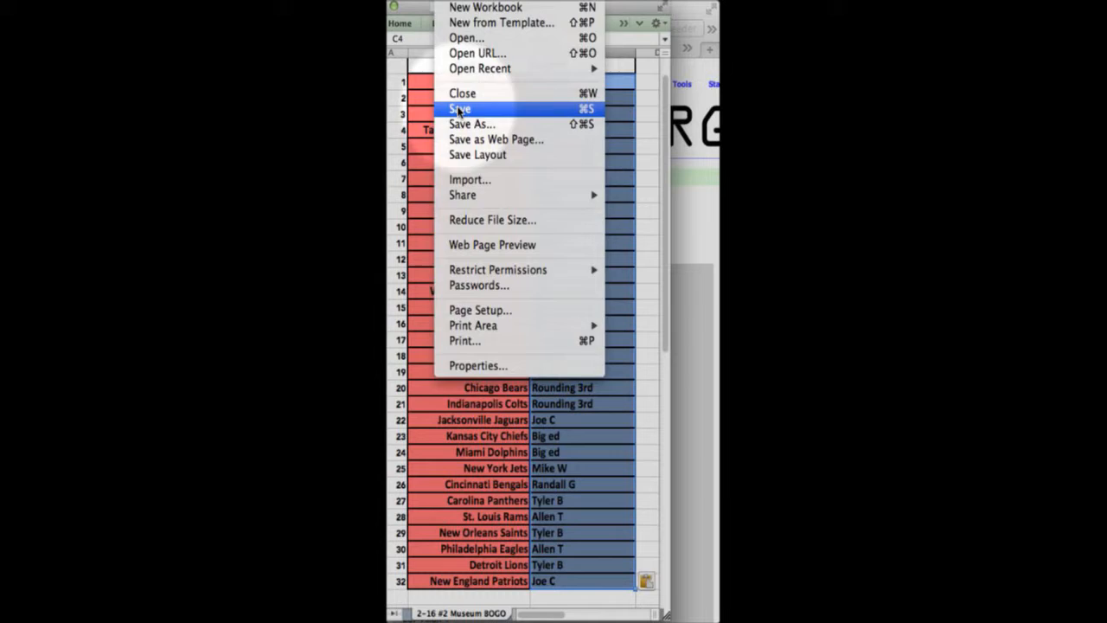
left_click(460, 107)
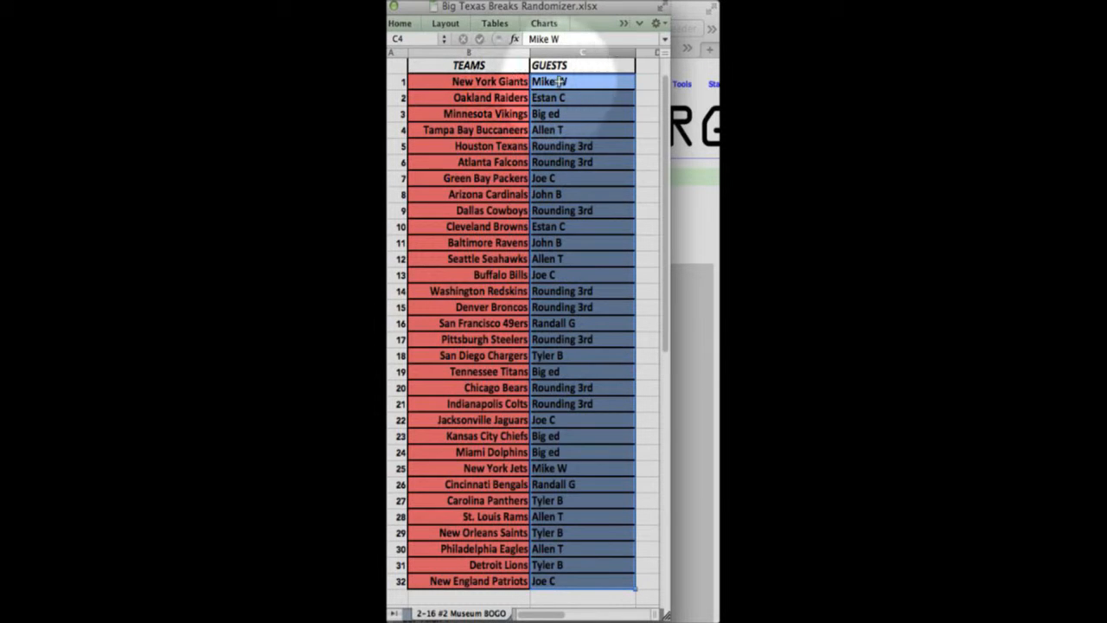